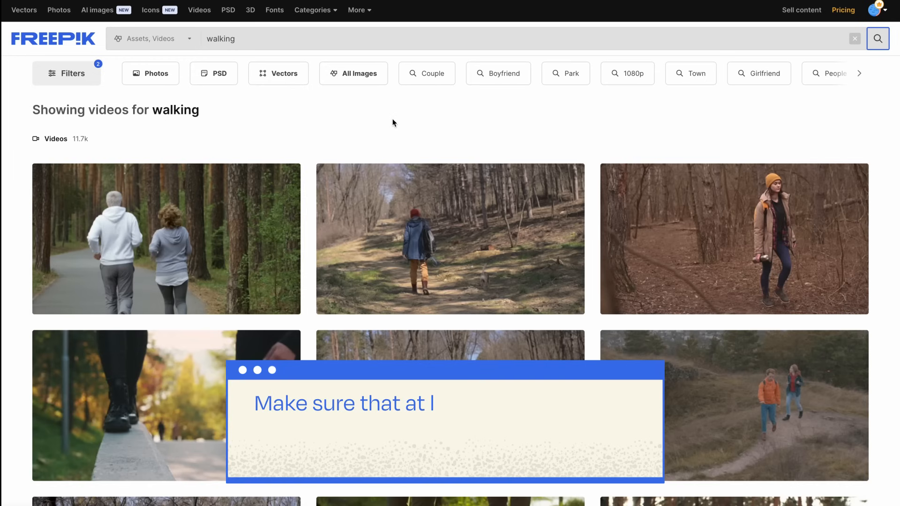
Import the selected surfing and Kul Issyk Lake clips from 02_STOCK_VIDEO
scroll(down, 3)
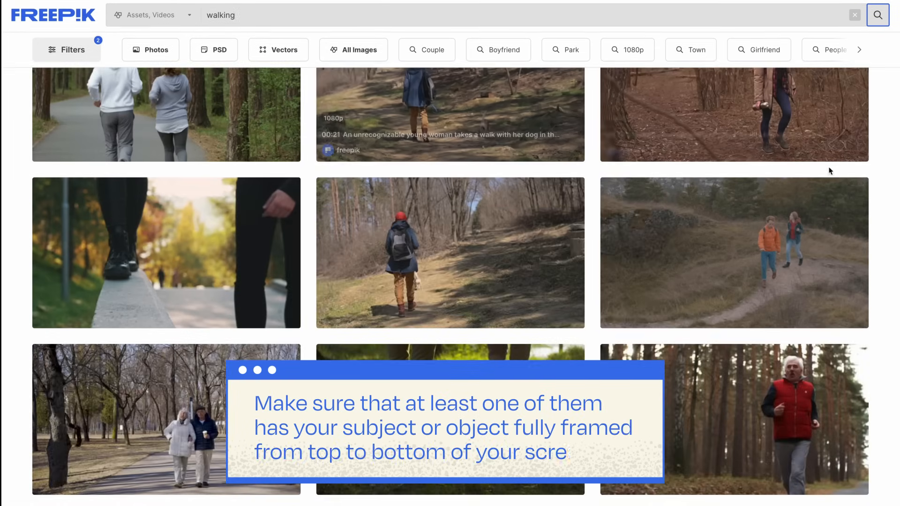
scroll(down, 3)
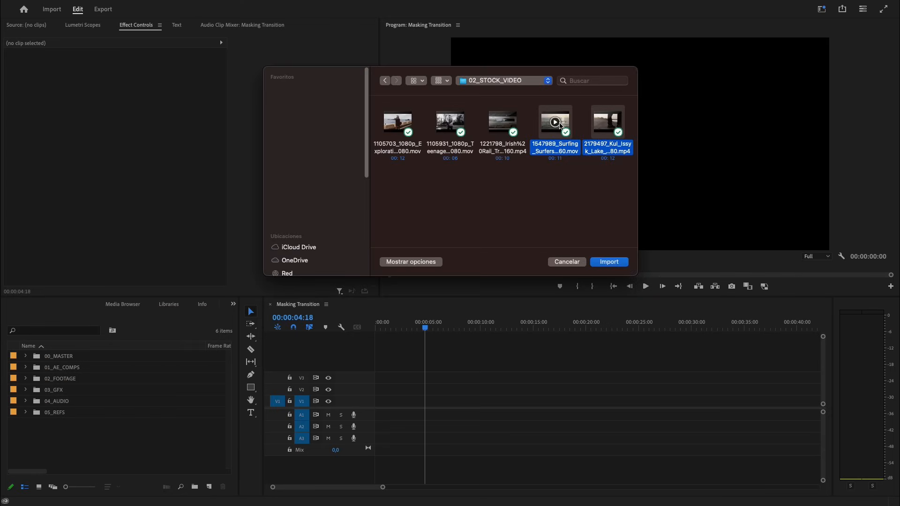
click(609, 261)
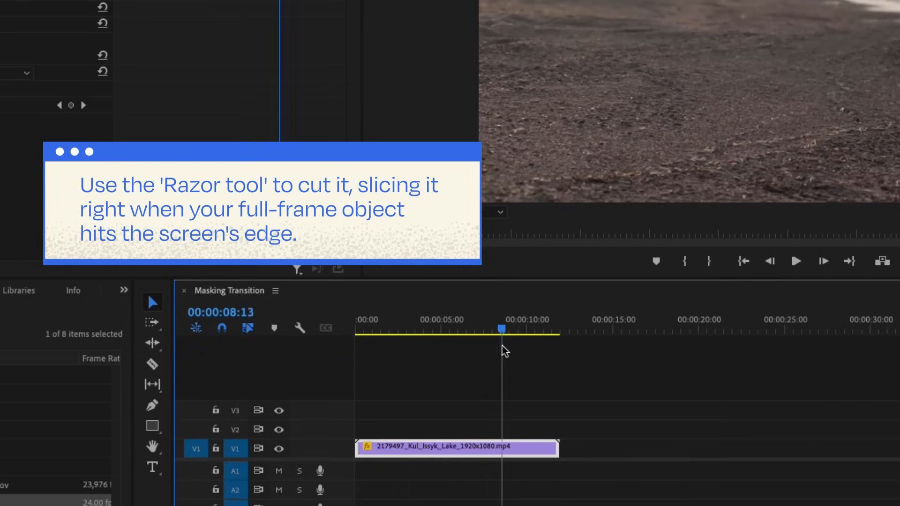
Move the playhead to about 00:00:08:23 on the lake clip, where the subject reaches the frame edge
click(508, 329)
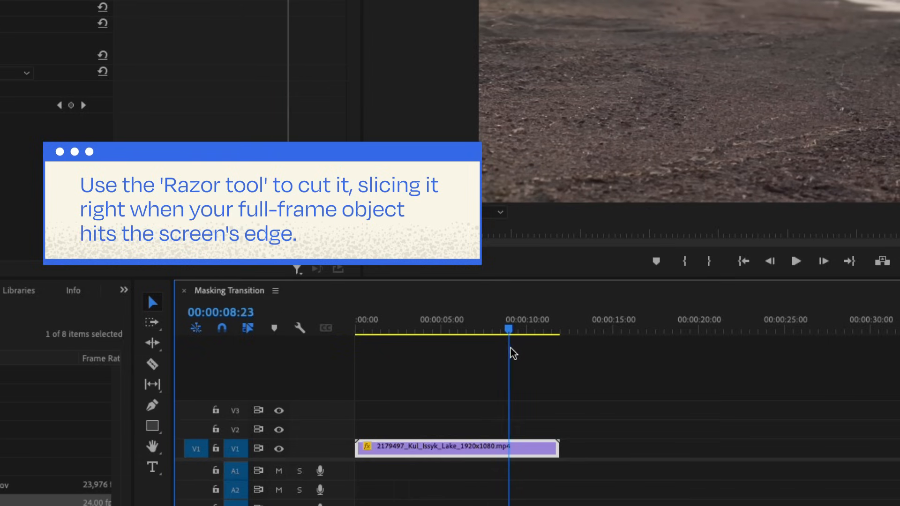
click(152, 363)
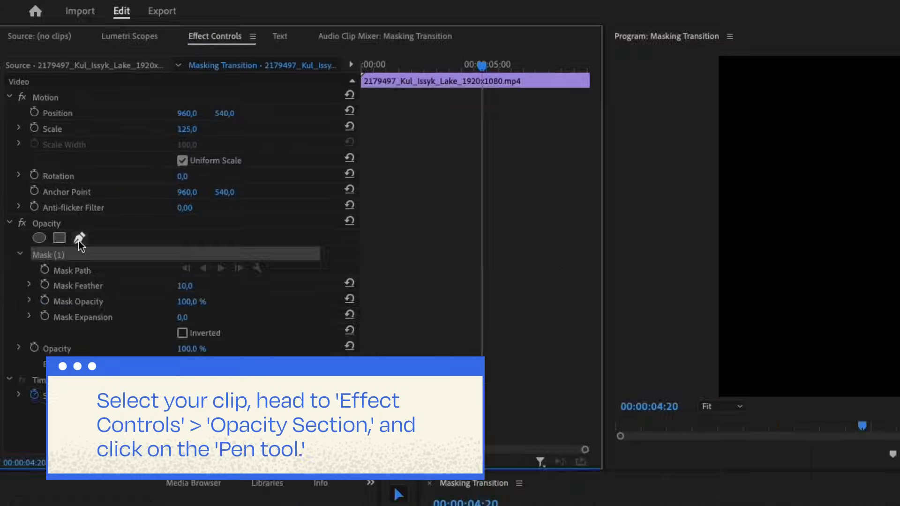
Start a freeform Pen mask under Opacity around the walking subject in the lake clip
click(79, 237)
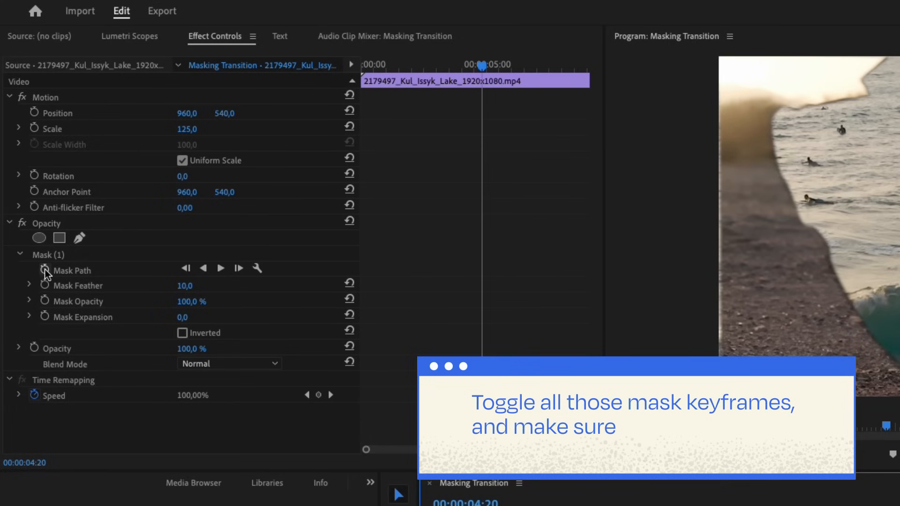
Enable keyframes on Mask Path and Mask Feather, and set the mask to Inverted
click(45, 270)
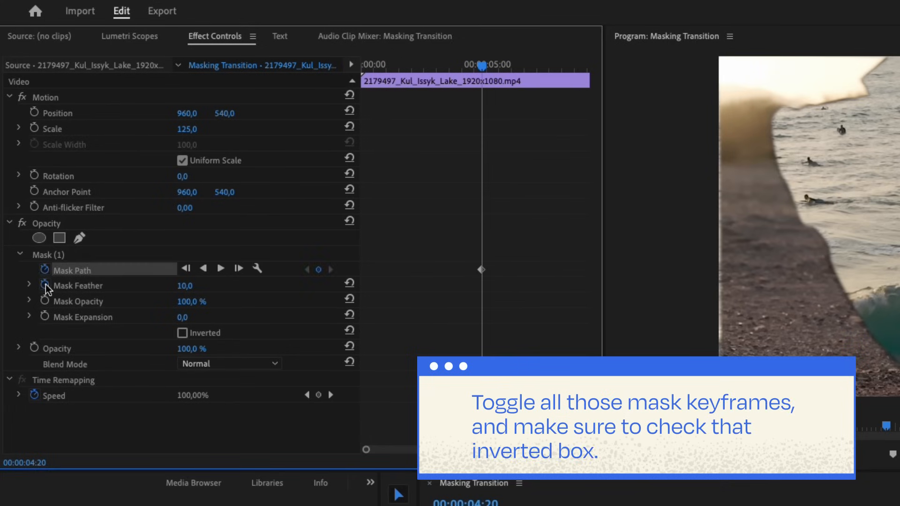
click(45, 286)
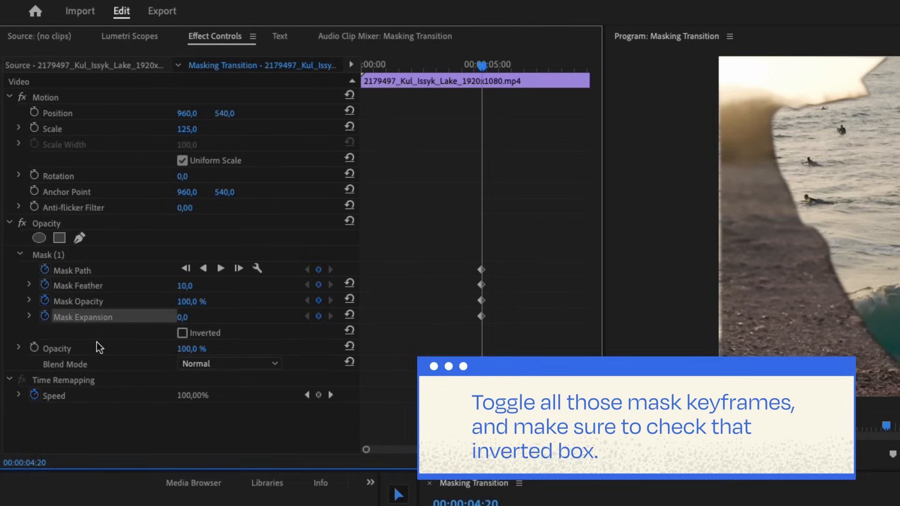
click(182, 332)
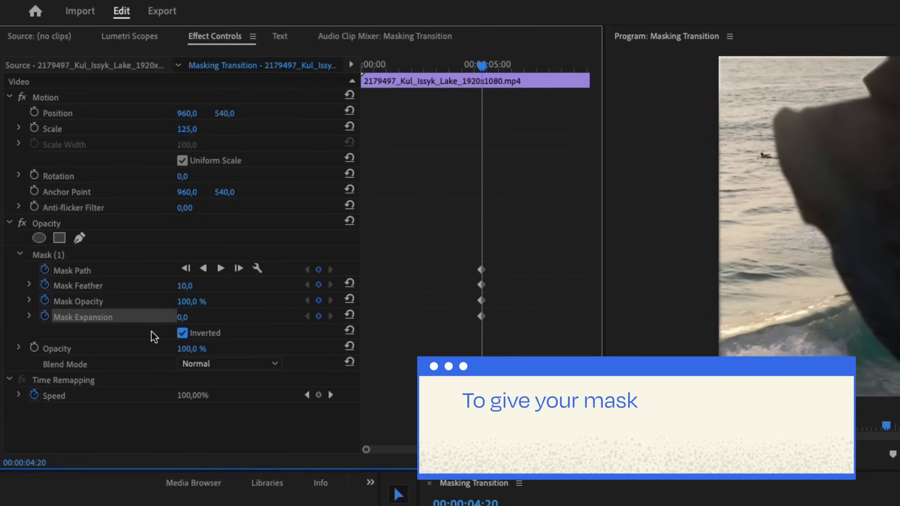
Raise the Mask Feather value to 33
double_click(185, 285)
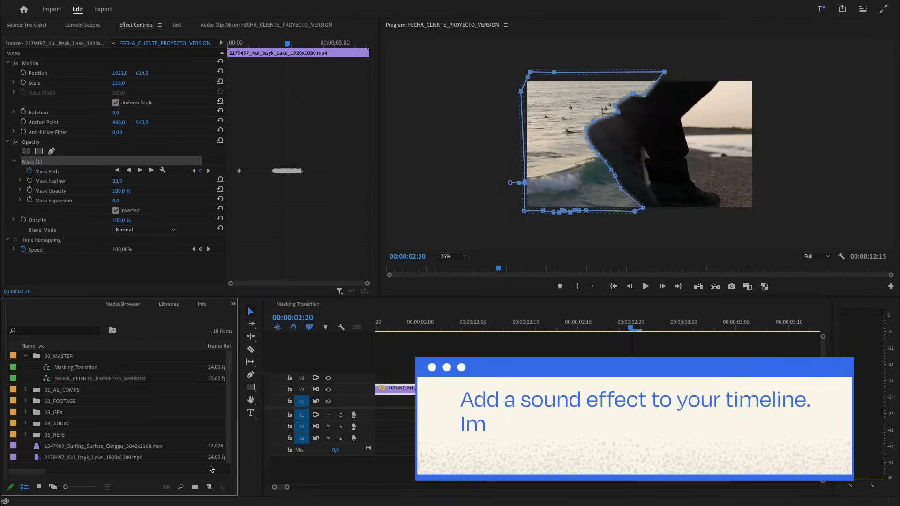
Import the SFX whoosh file through the Project panel's Import command
right_click(114, 465)
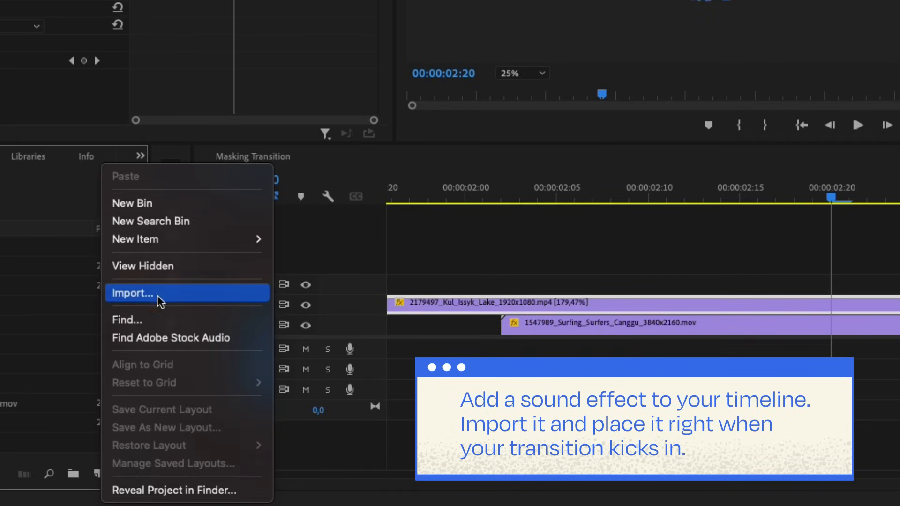
click(133, 293)
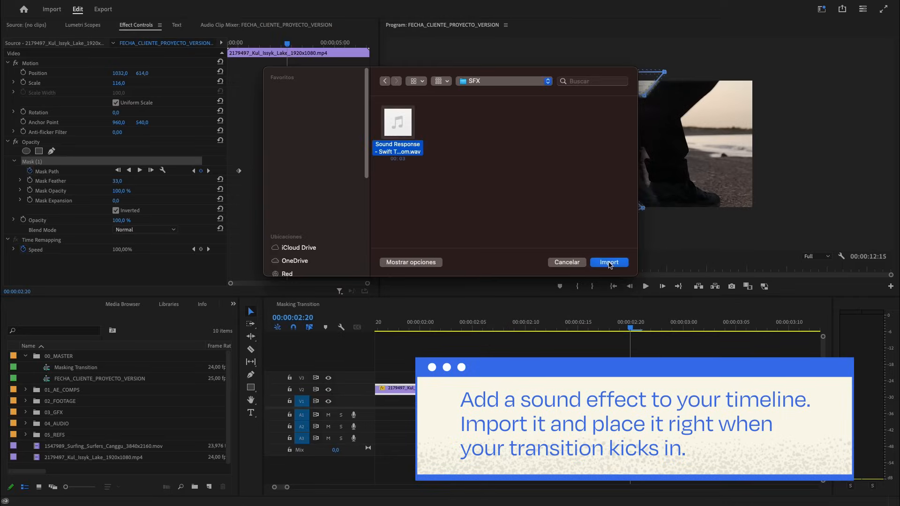
click(607, 262)
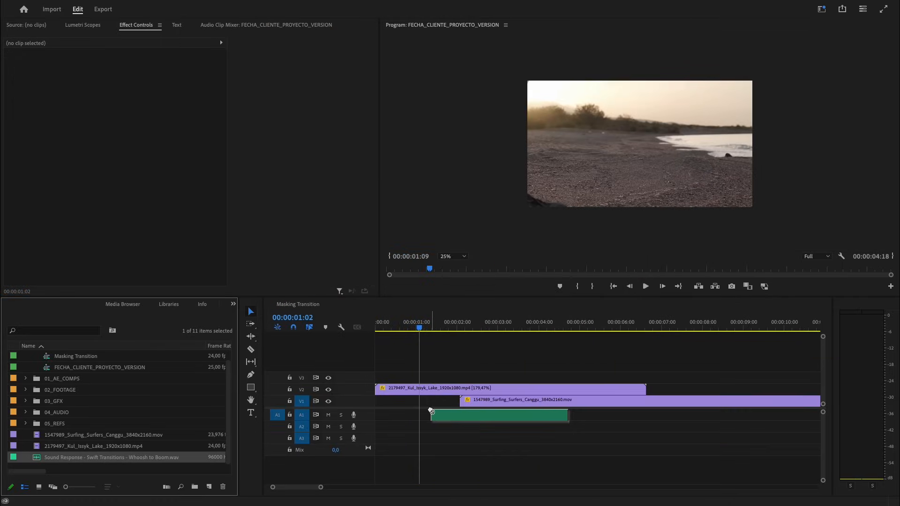